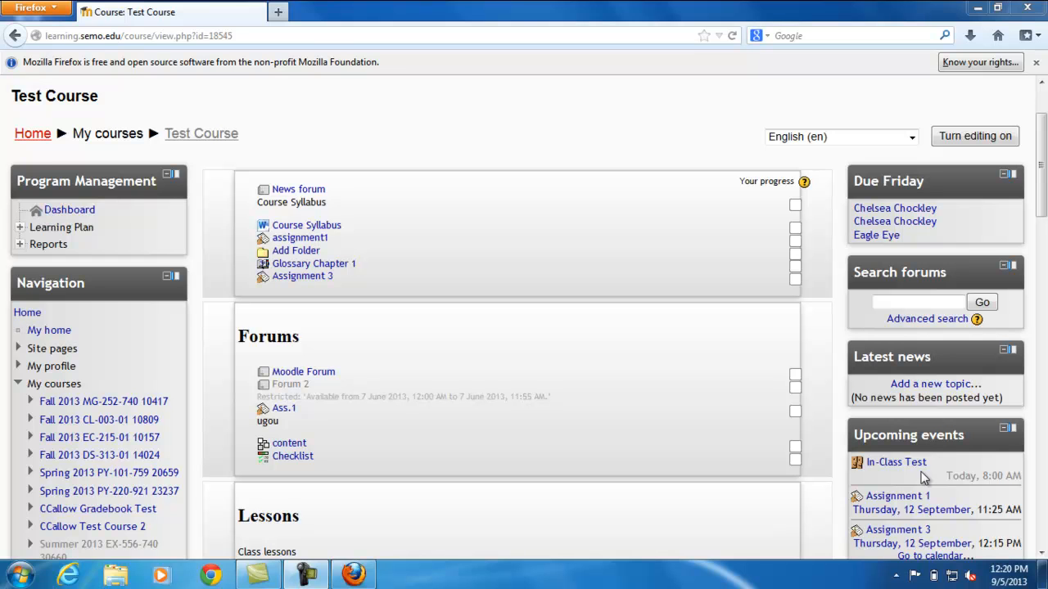
pyautogui.moveTo(952, 121)
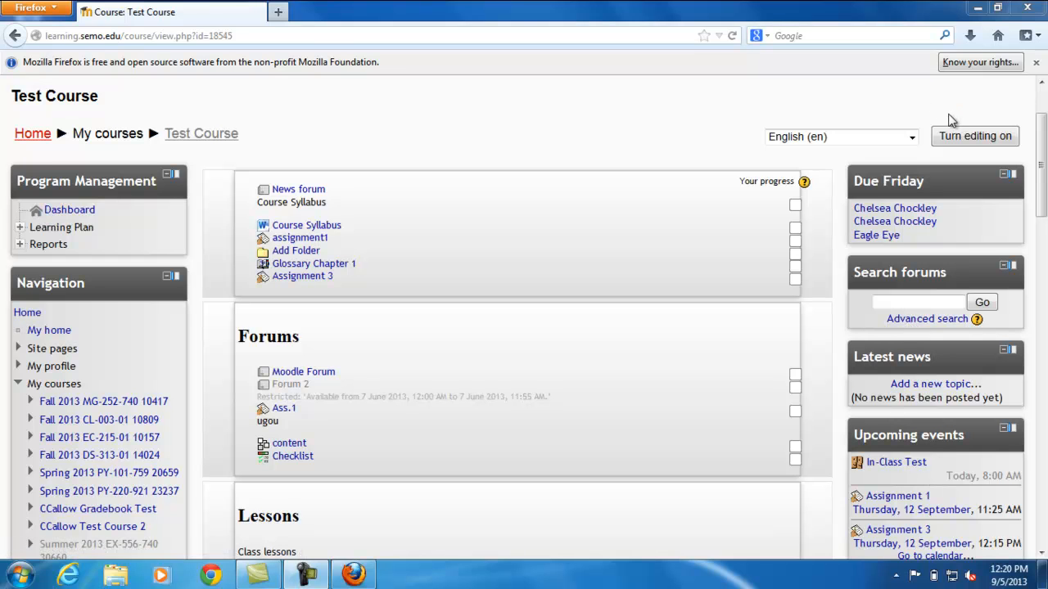
# Turn on editing mode for the Test Course page.
pyautogui.click(974, 135)
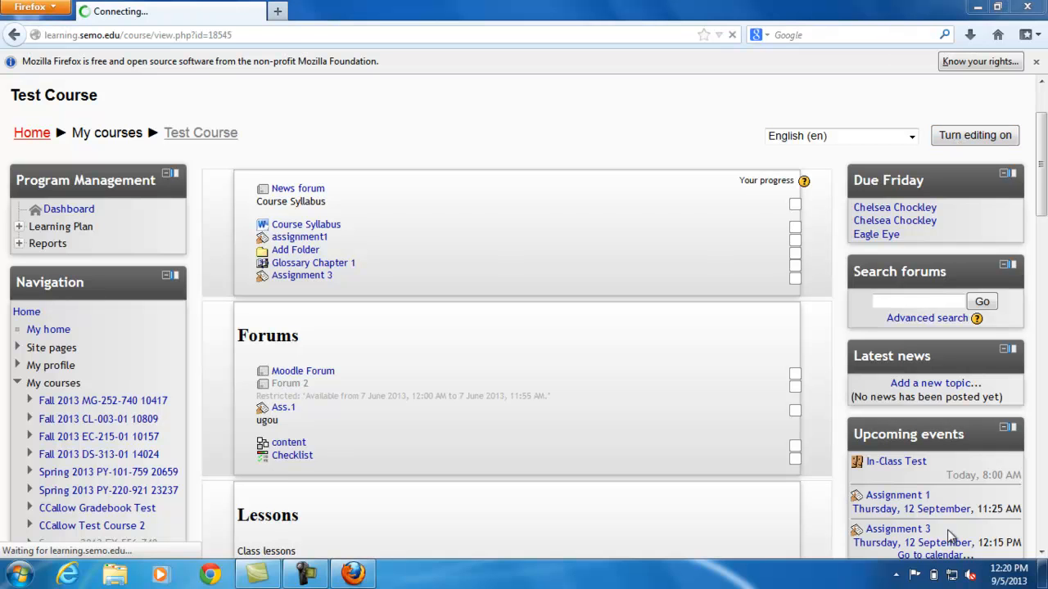
# Add a Calendar block from the Add a block panel.
pyautogui.click(974, 135)
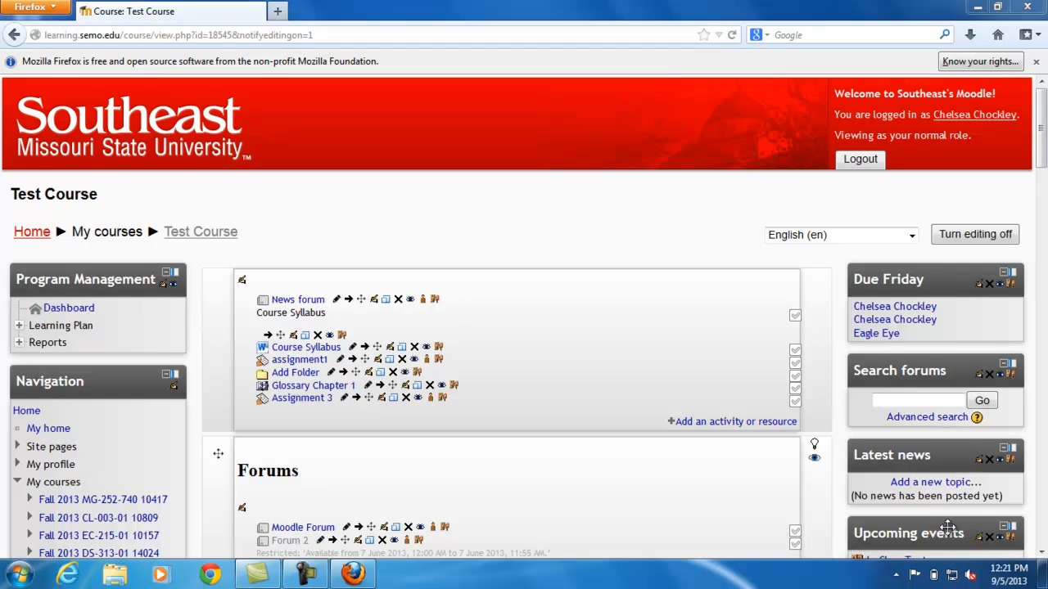
pyautogui.moveTo(1025, 196)
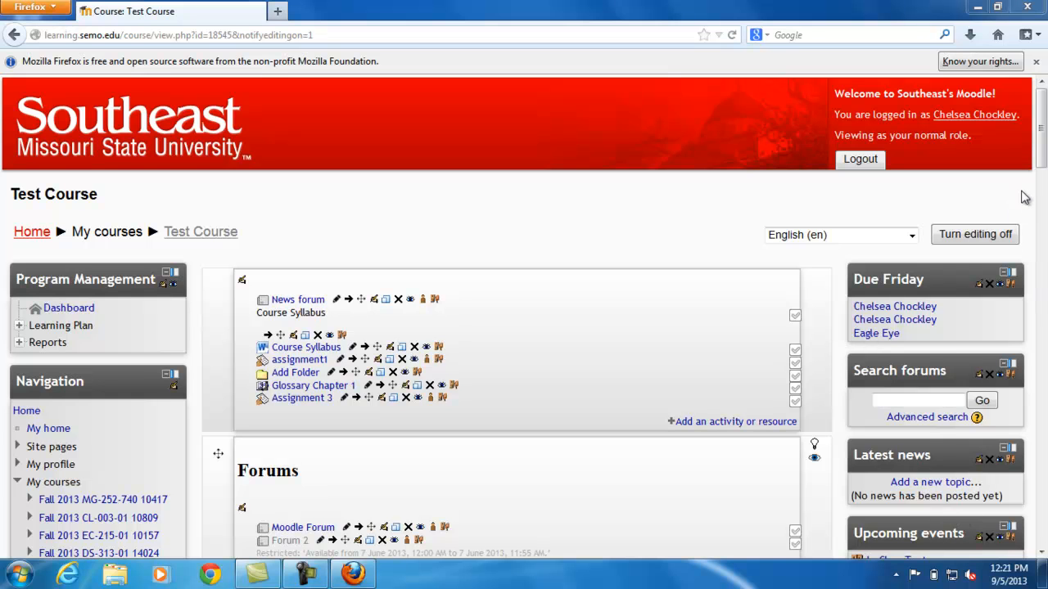
pyautogui.scroll(-3)
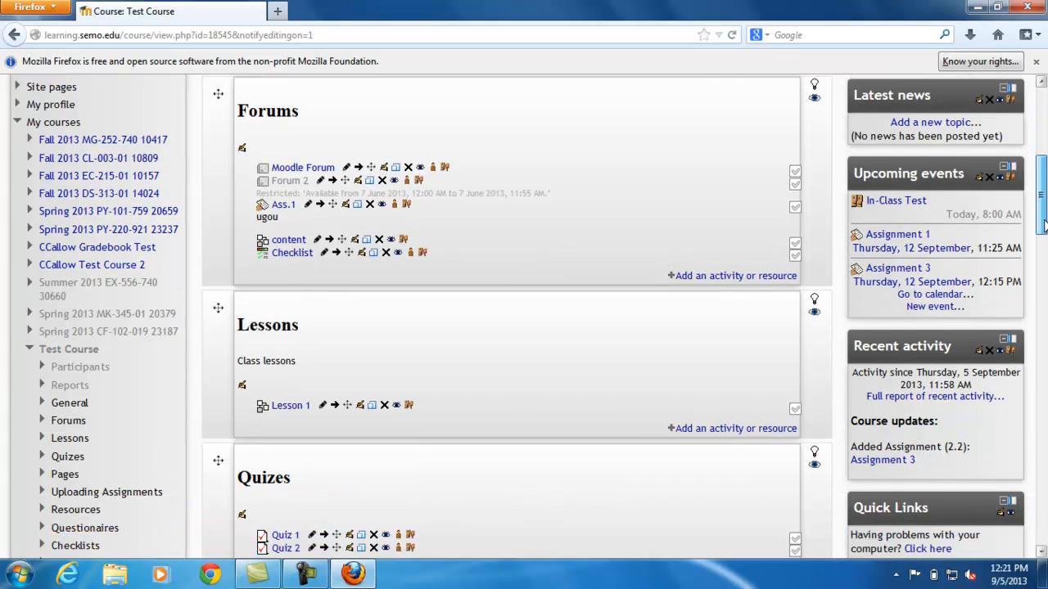
pyautogui.scroll(-3)
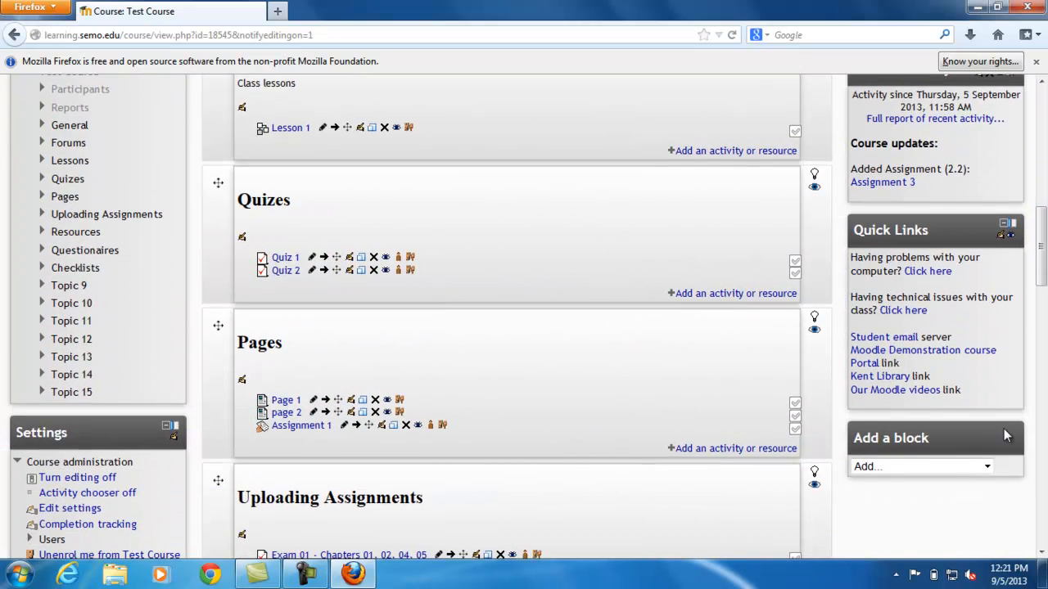
pyautogui.click(987, 467)
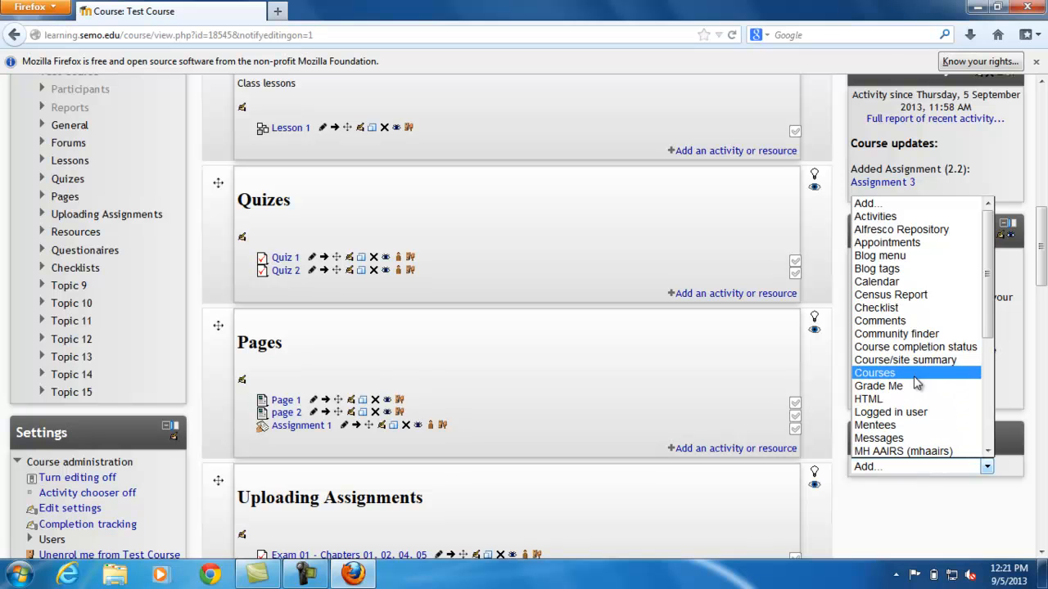
pyautogui.click(874, 373)
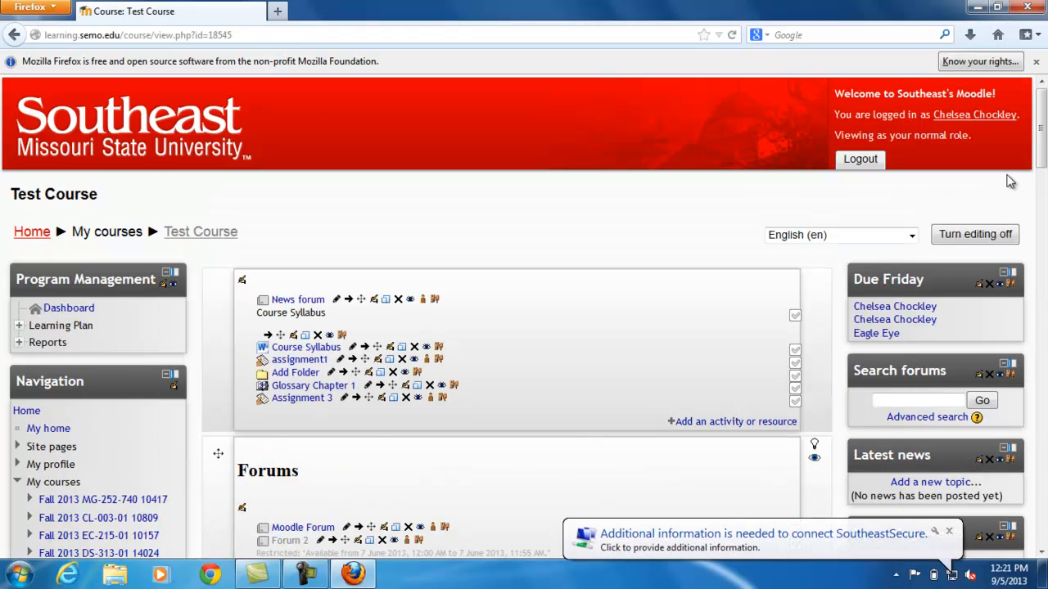
# Open the configuration settings of the new Calendar block.
pyautogui.scroll(-3)
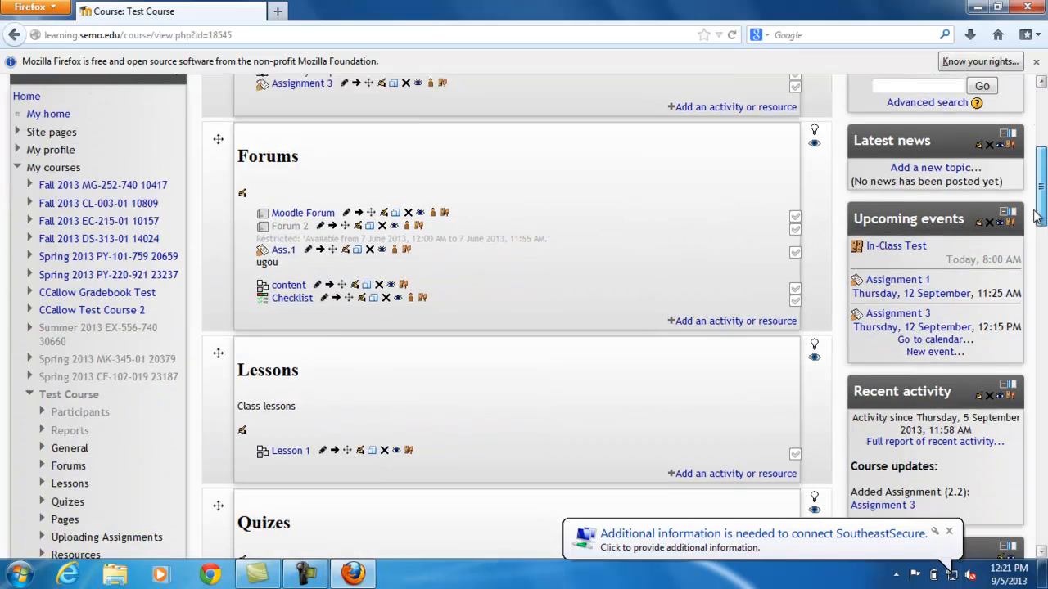
pyautogui.scroll(-3)
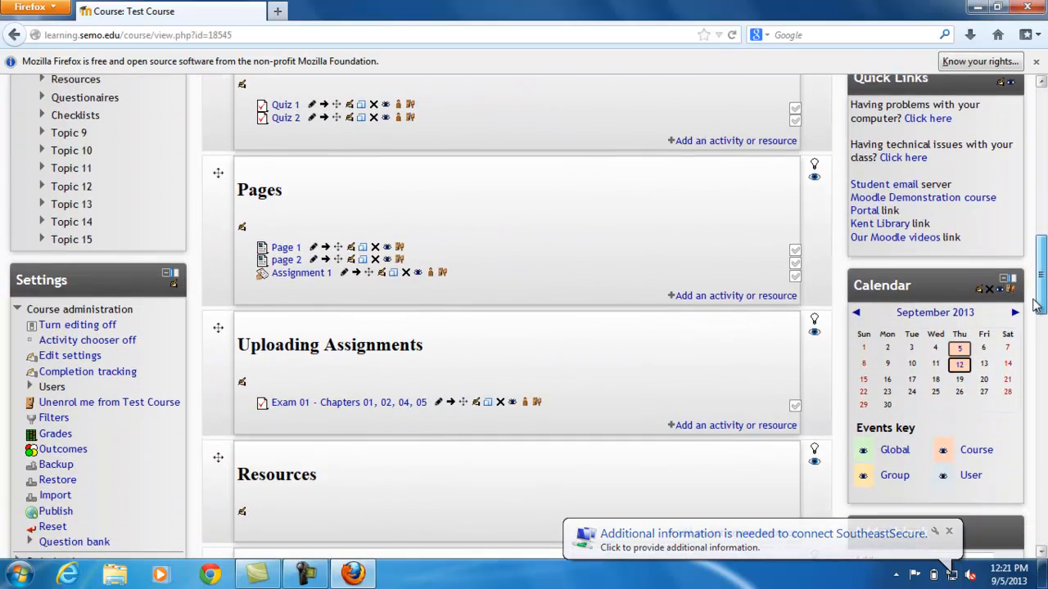
pyautogui.scroll(-3)
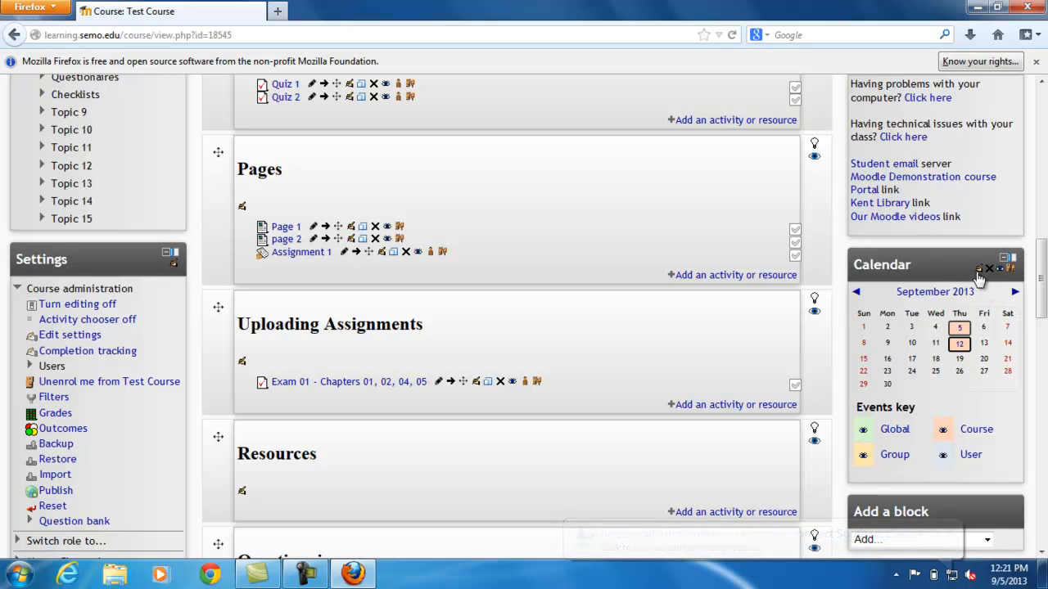
pyautogui.moveTo(978, 270)
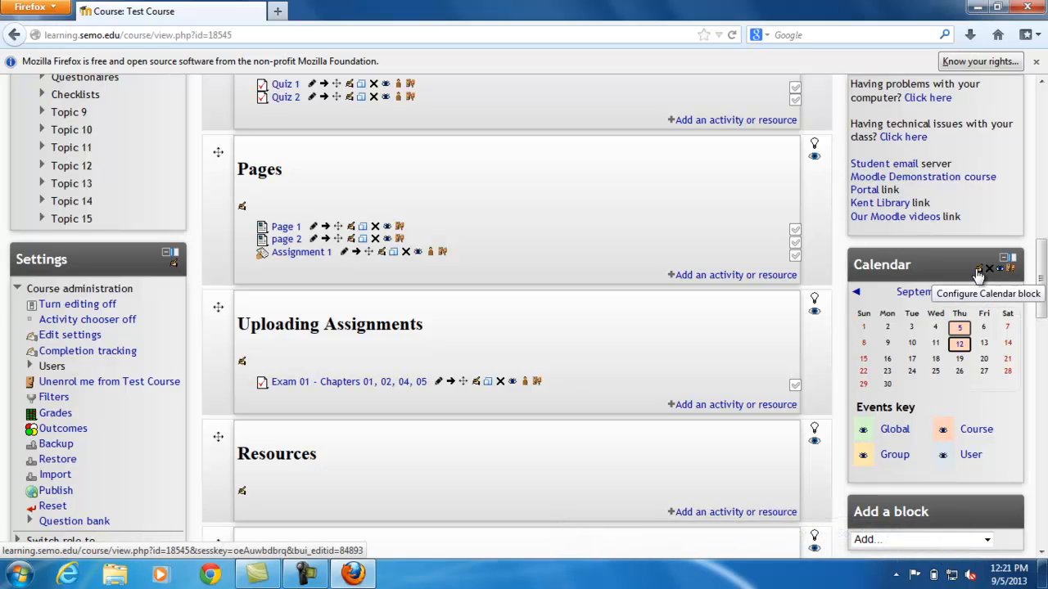
pyautogui.click(978, 272)
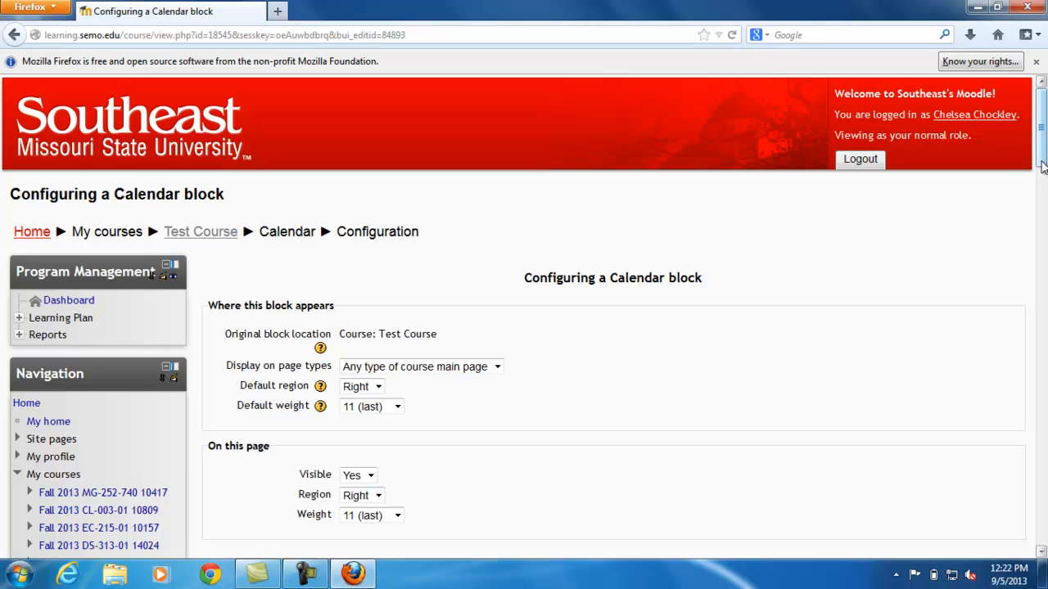
# Set the Calendar block's weight to -10 (first) and save the placement.
pyautogui.scroll(-3)
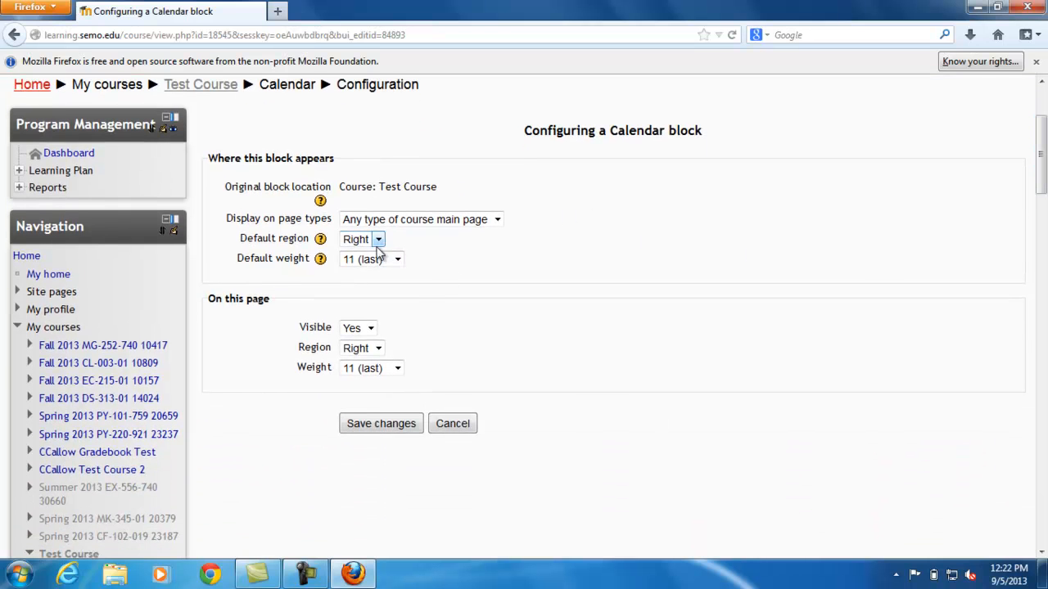
pyautogui.moveTo(401, 248)
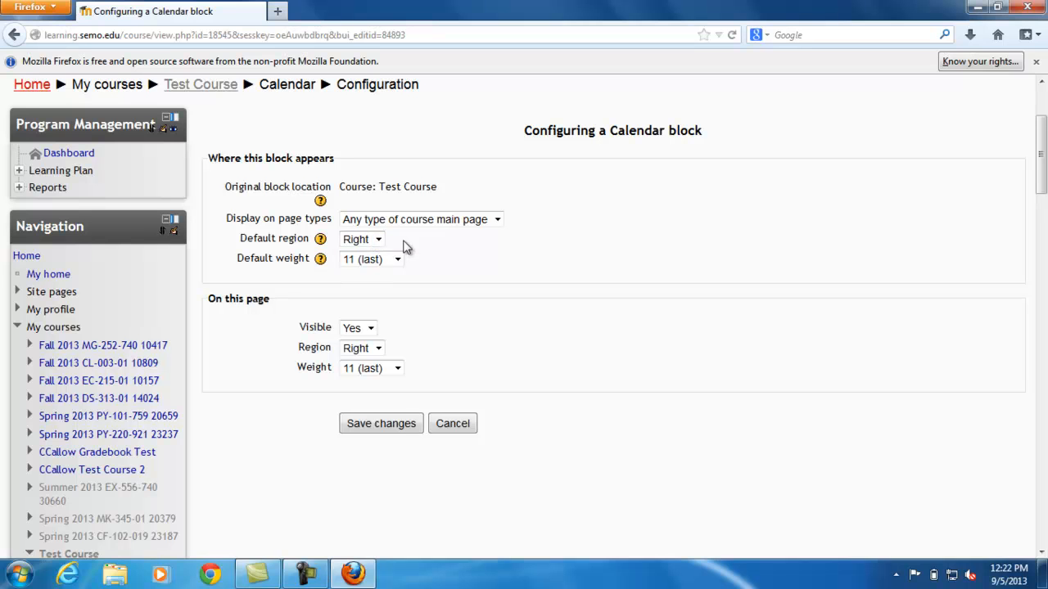
pyautogui.click(371, 259)
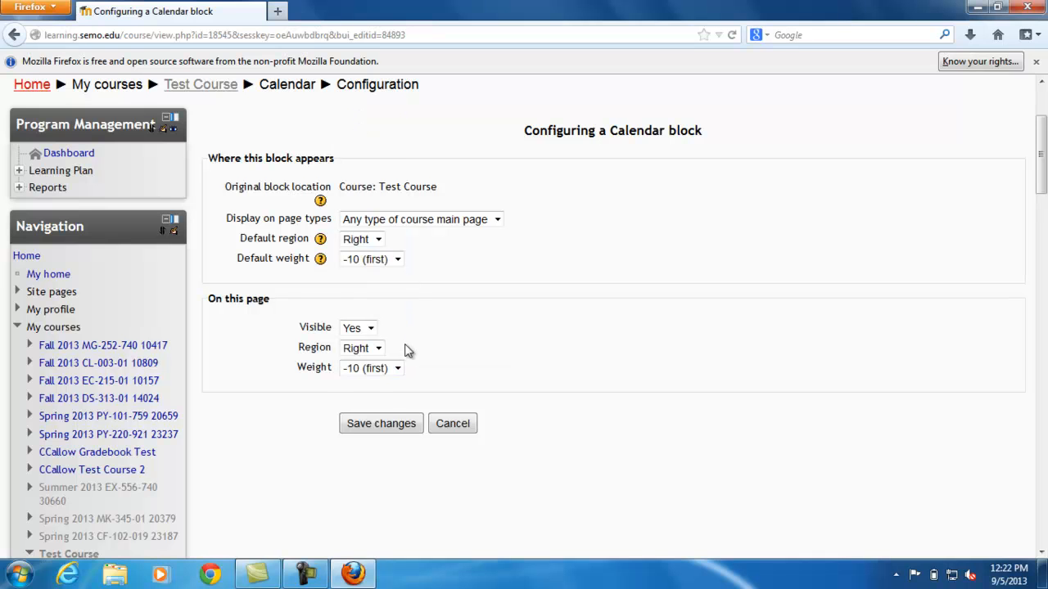
pyautogui.click(381, 423)
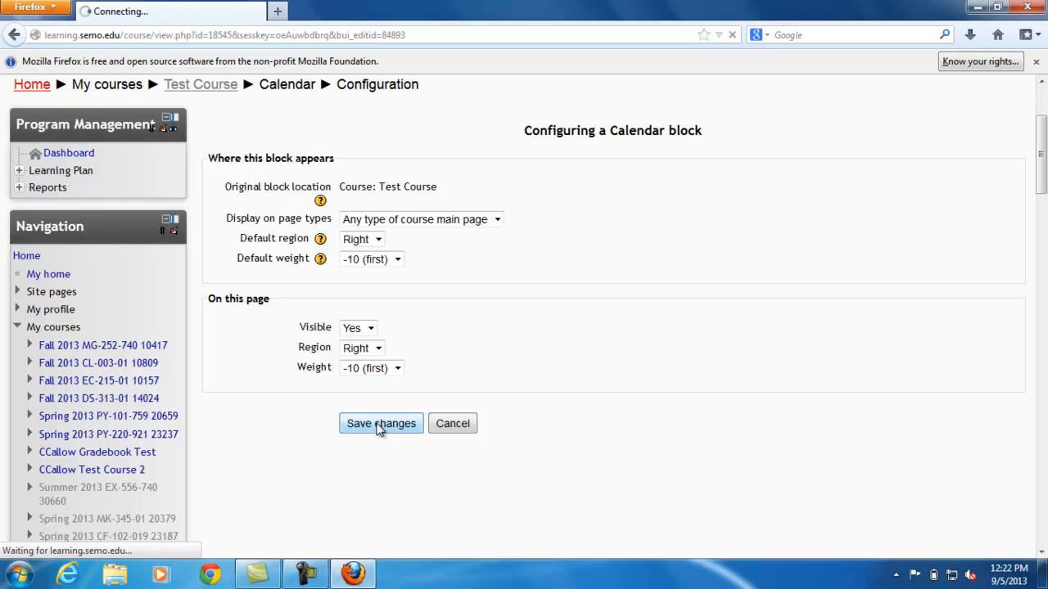
pyautogui.click(380, 424)
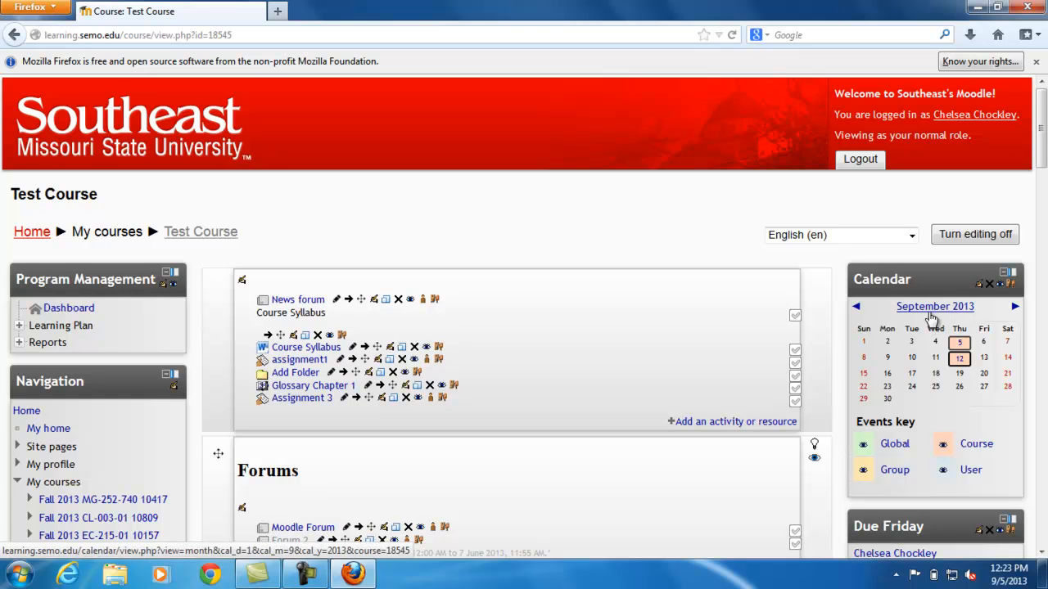
# Open the September 2013 month view from the Calendar block.
pyautogui.click(935, 306)
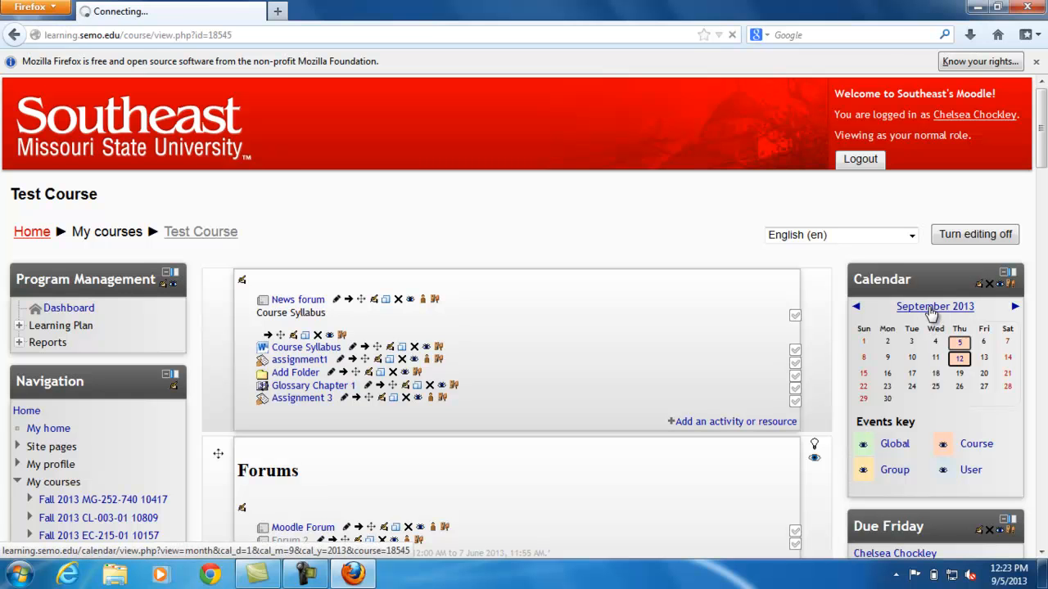
pyautogui.click(935, 306)
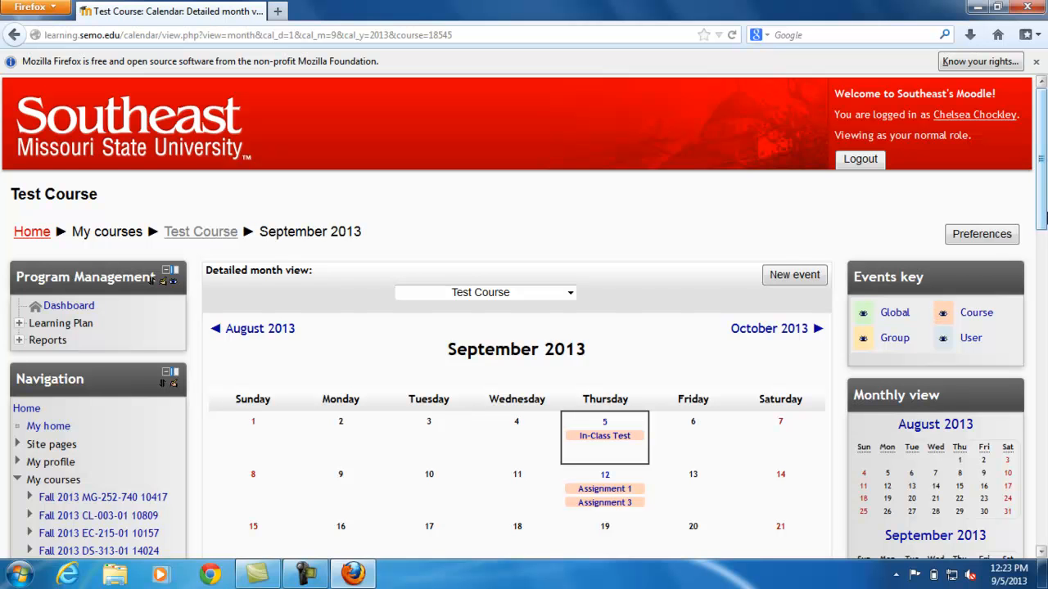
# Start a new event from the September 2013 month calendar.
pyautogui.scroll(-3)
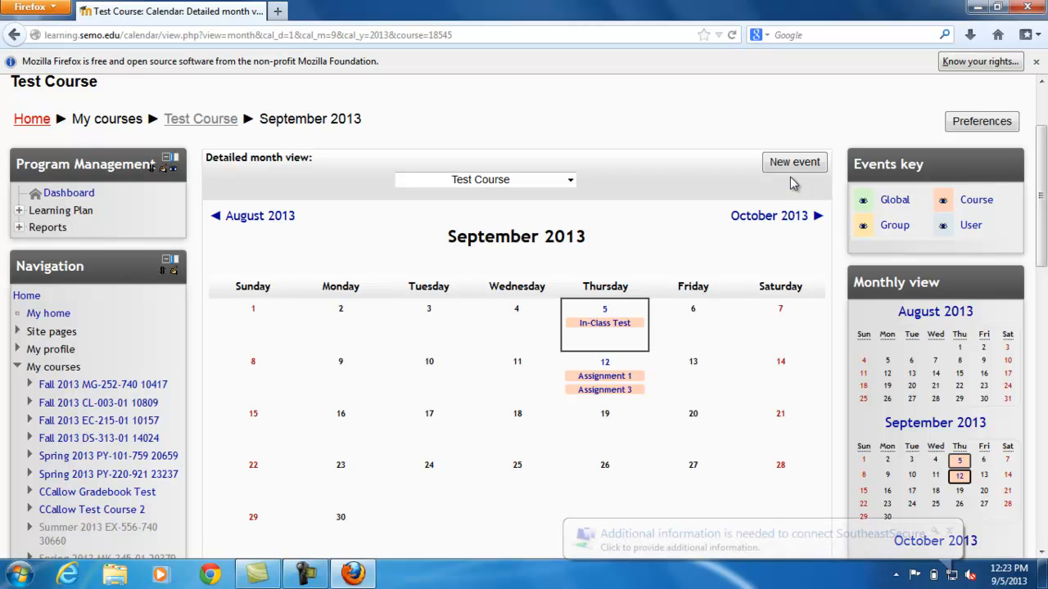
pyautogui.click(794, 161)
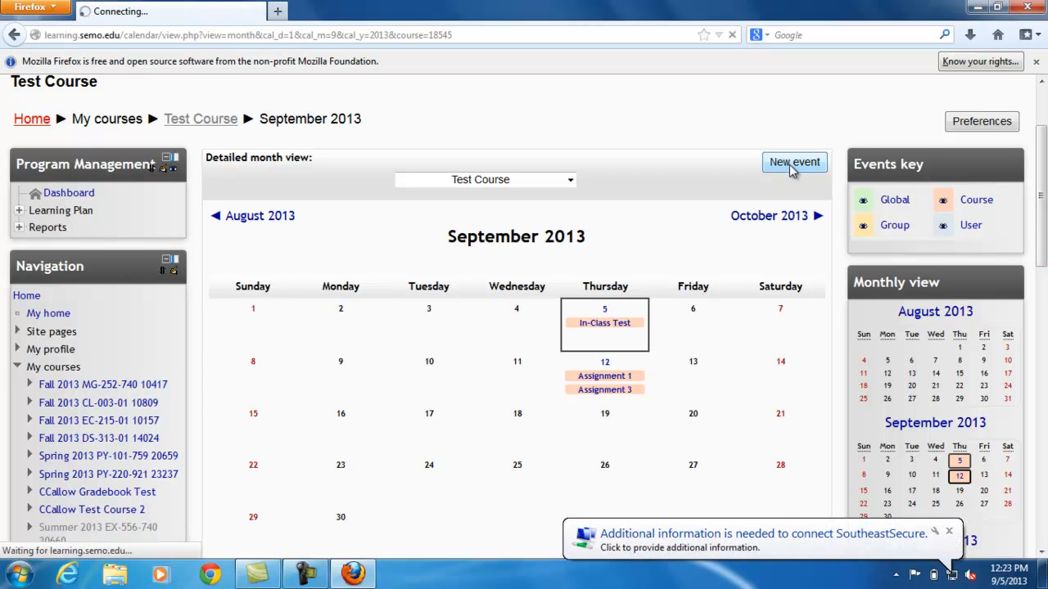
# Enter 'In Class Test' as the event title and description.
pyautogui.click(793, 161)
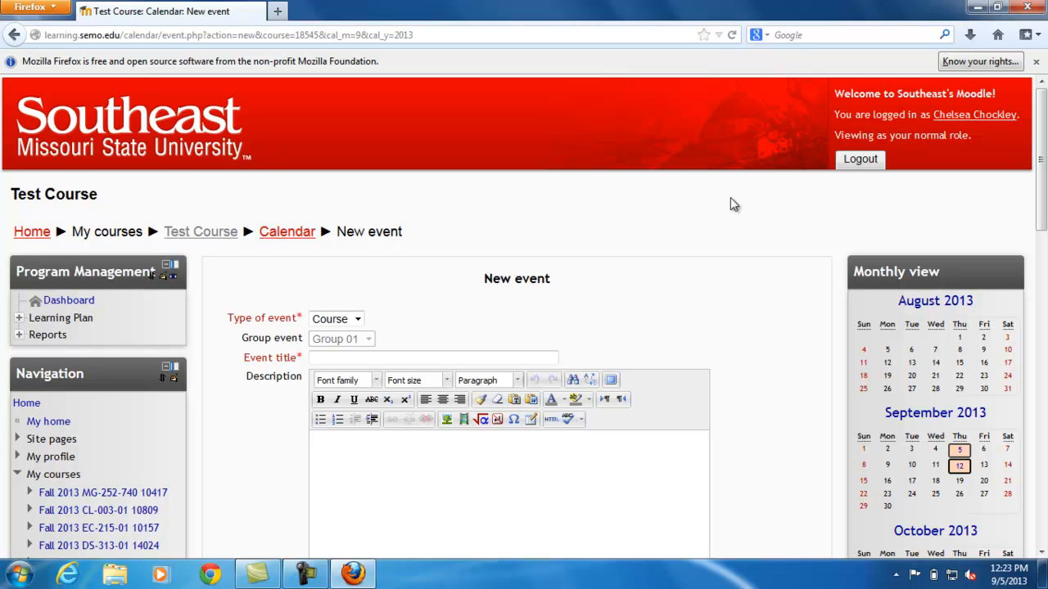
pyautogui.click(433, 358)
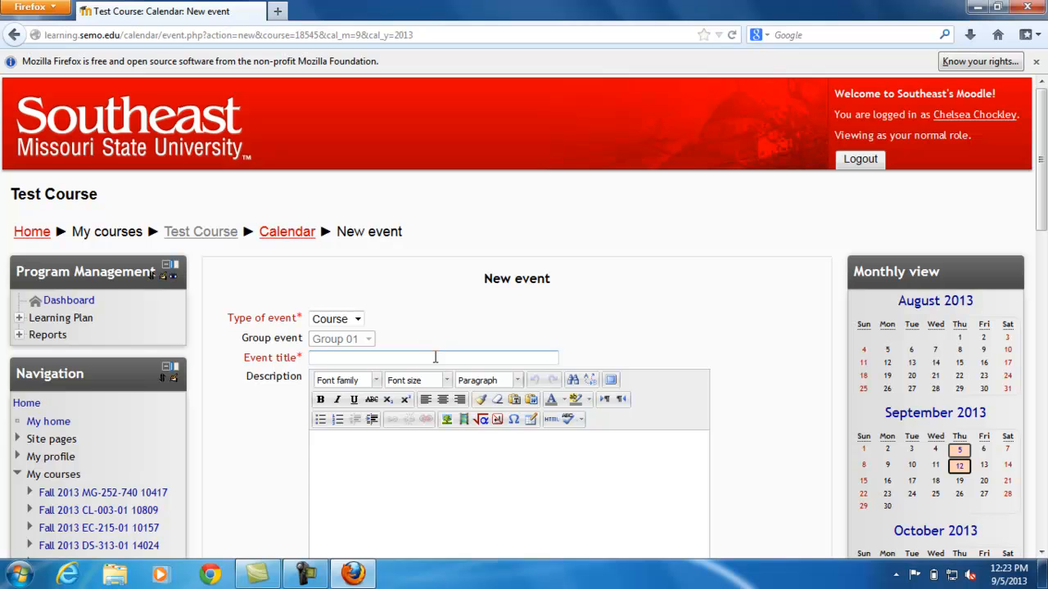
pyautogui.write('In Class')
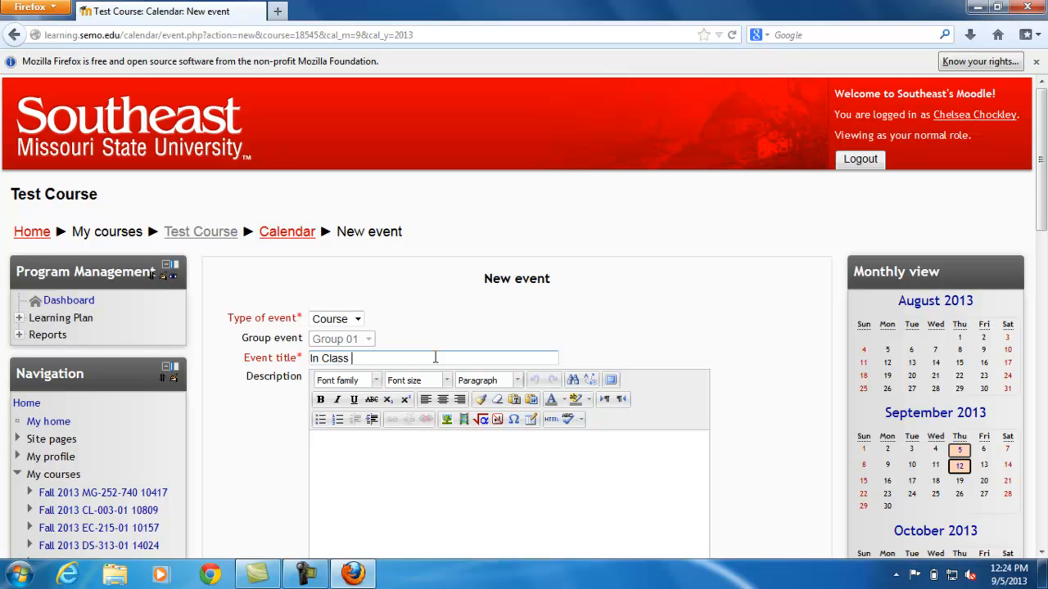
pyautogui.write('Test')
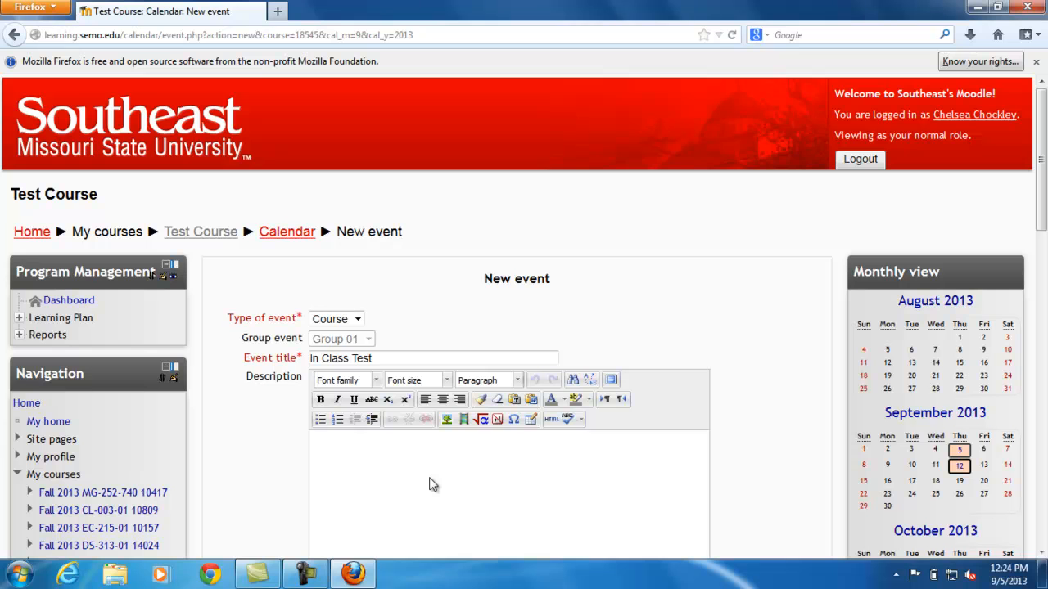
pyautogui.write('In CL')
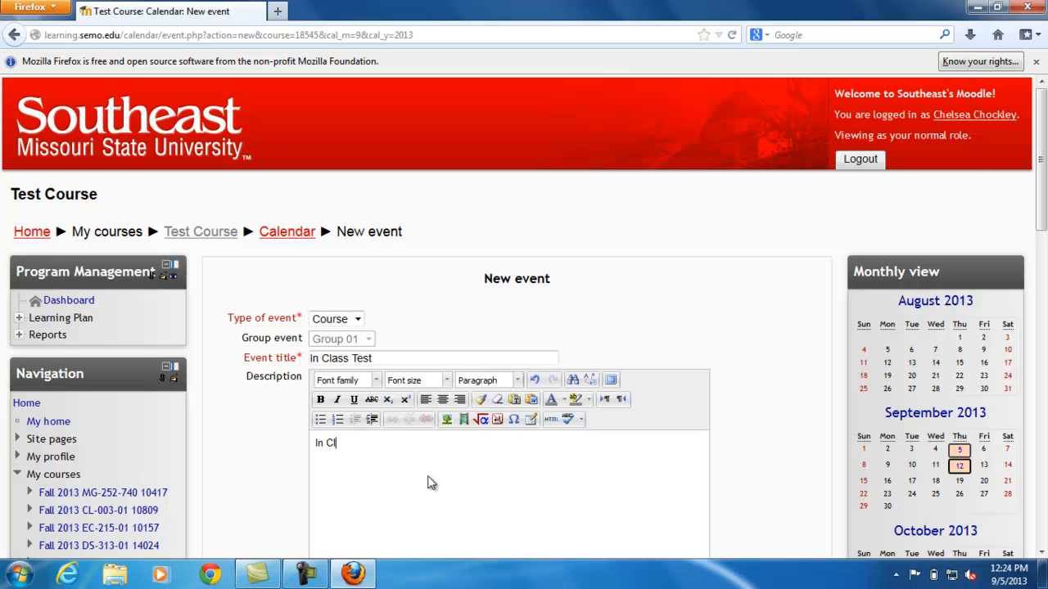
pyautogui.write('ass Test')
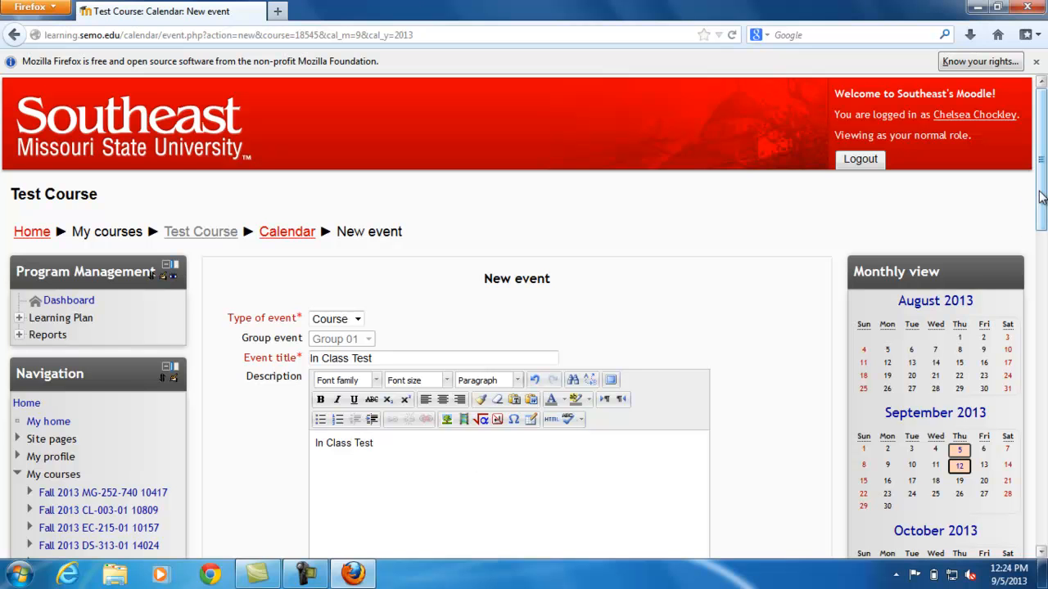
# Set the event date to 11 September 2013 and save the event.
pyautogui.scroll(-3)
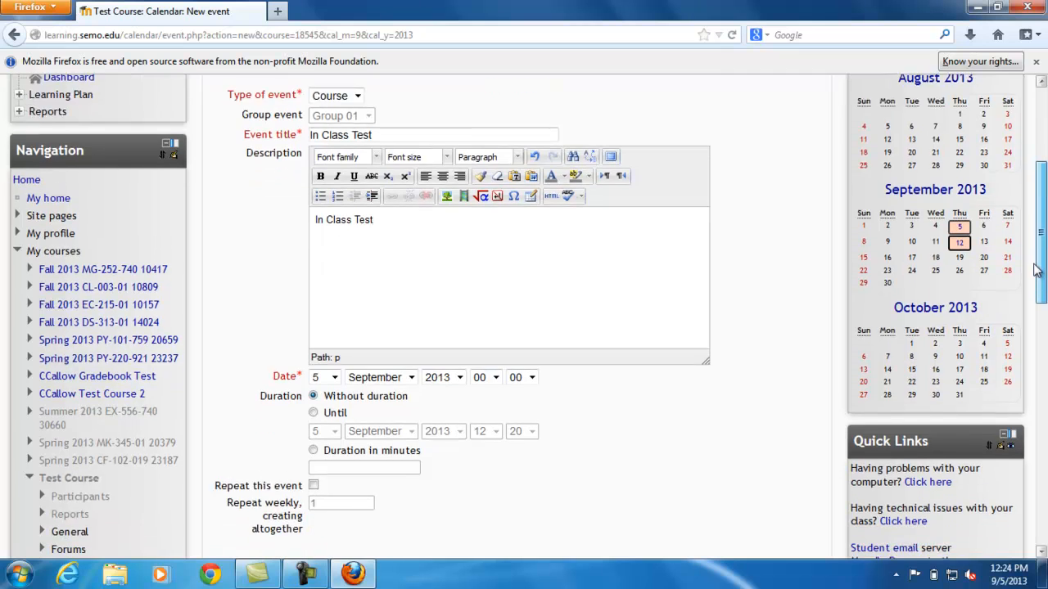
pyautogui.scroll(-3)
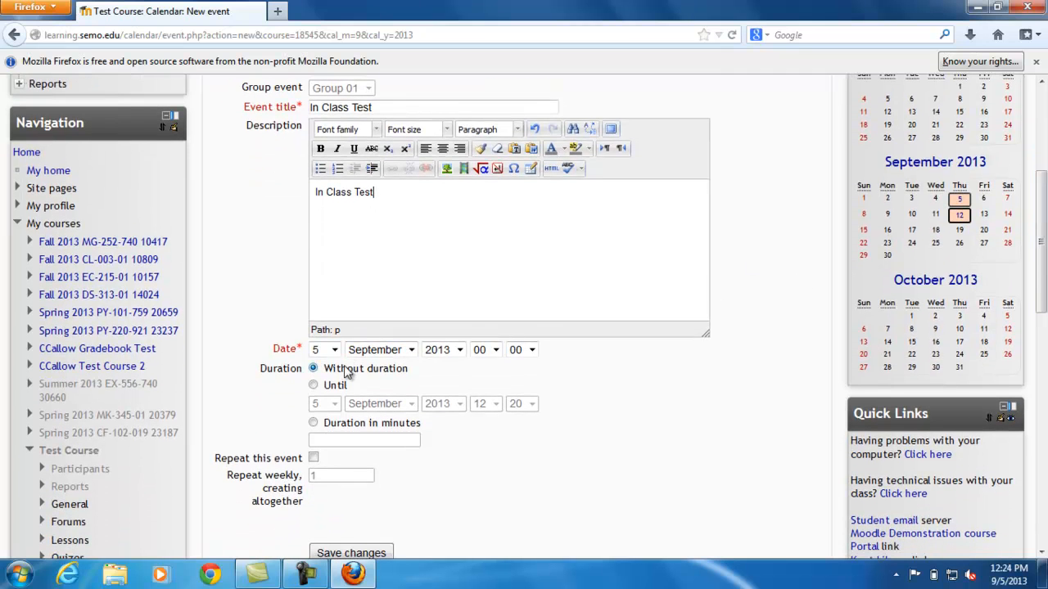
pyautogui.click(323, 350)
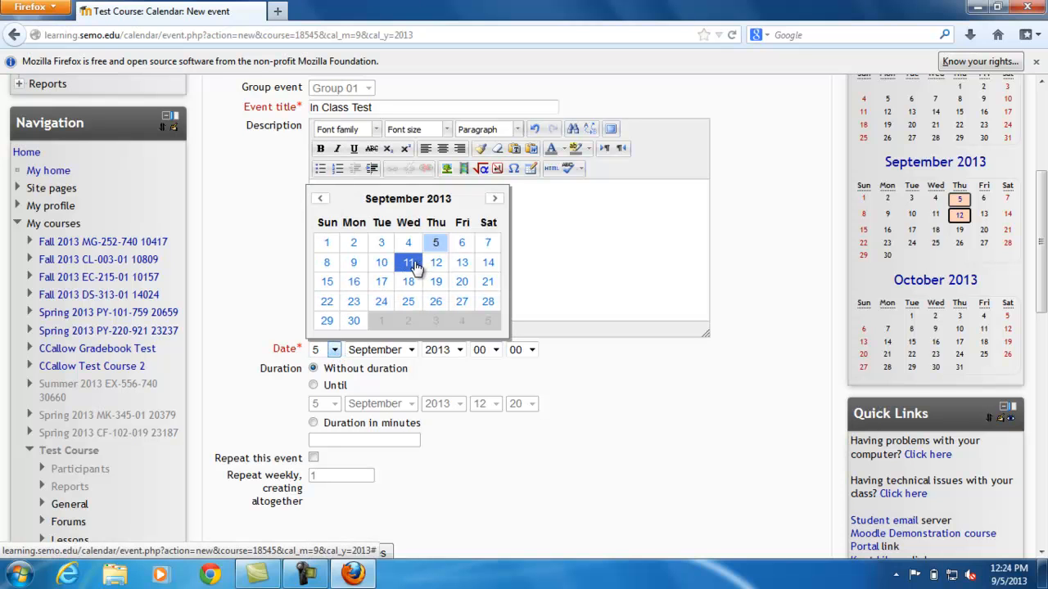
pyautogui.click(408, 262)
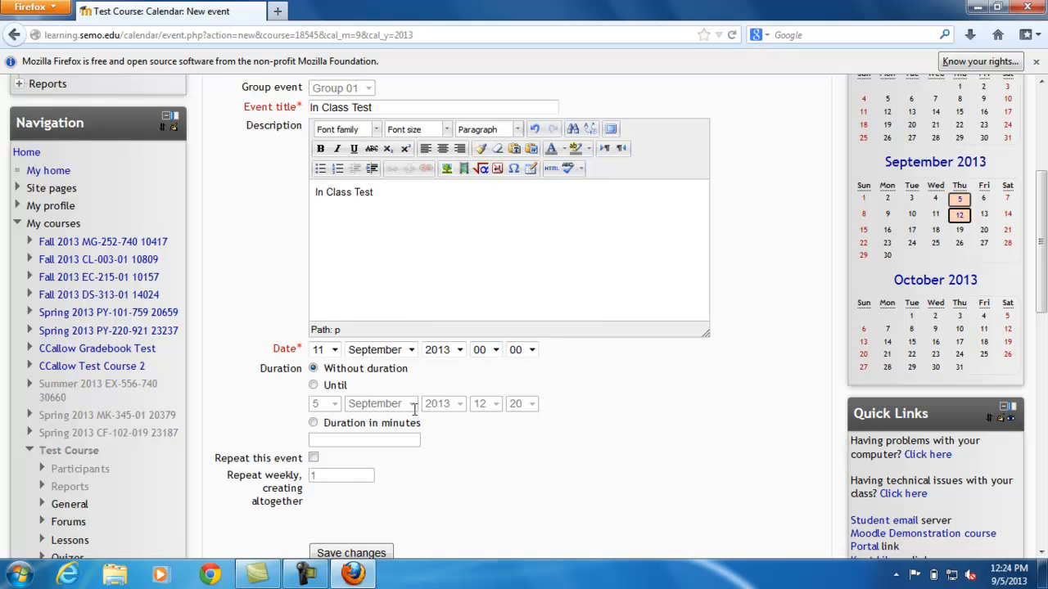
pyautogui.scroll(-3)
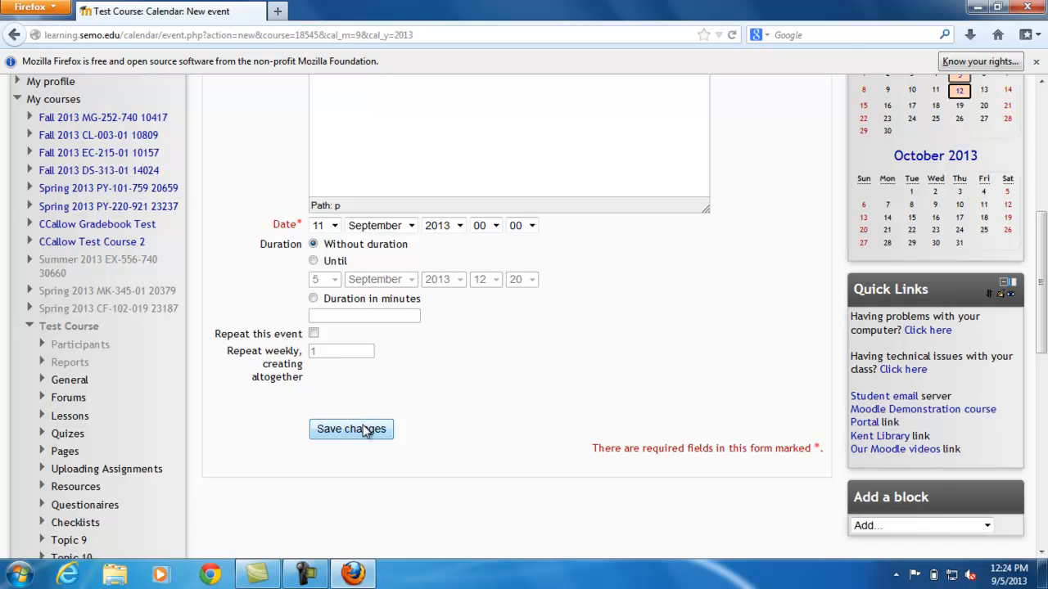
pyautogui.click(350, 429)
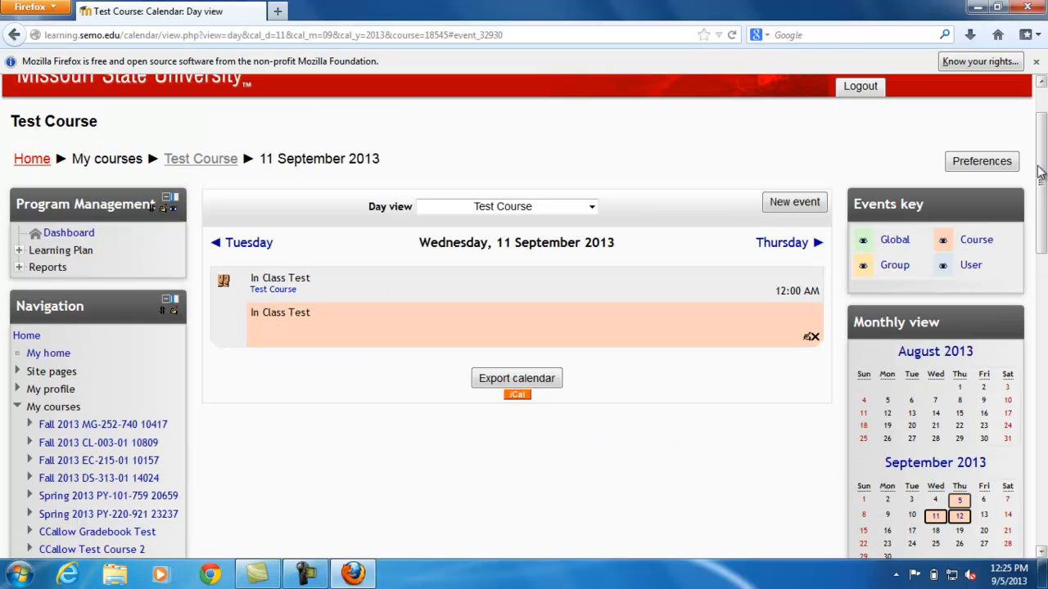
pyautogui.moveTo(478, 320)
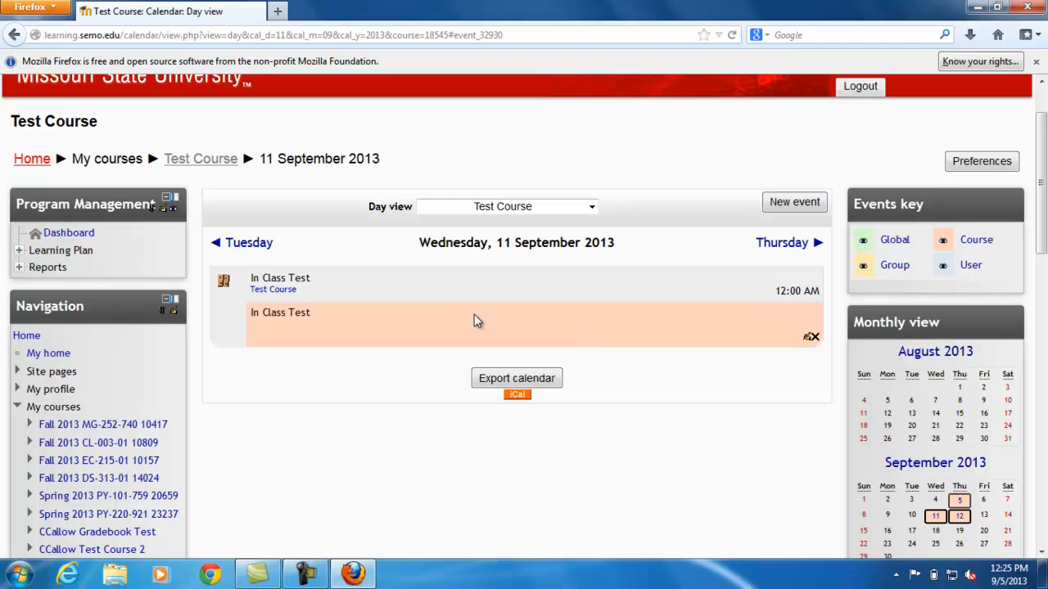
pyautogui.moveTo(455, 313)
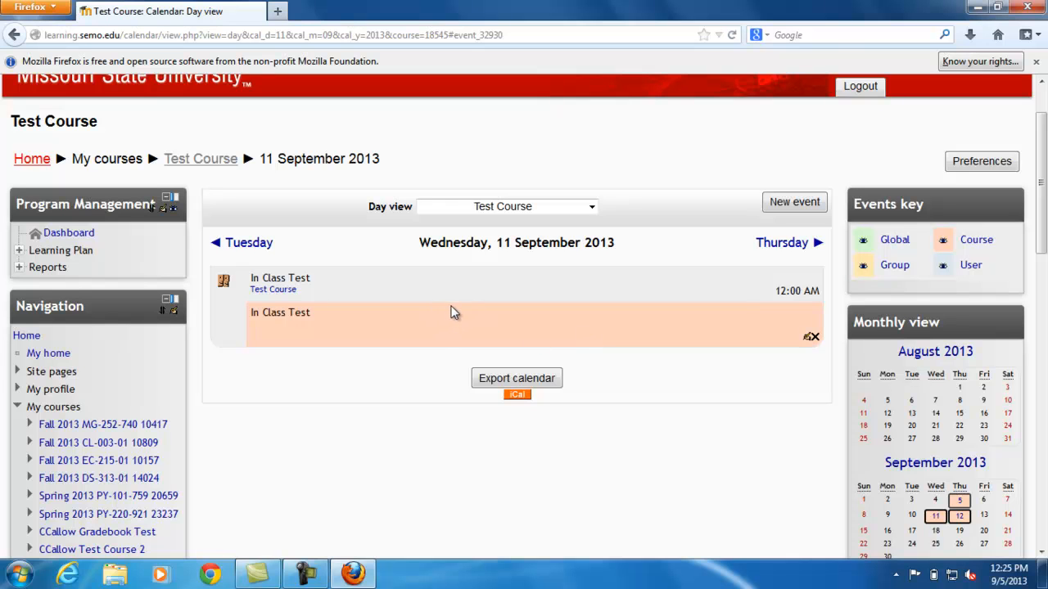
pyautogui.moveTo(453, 230)
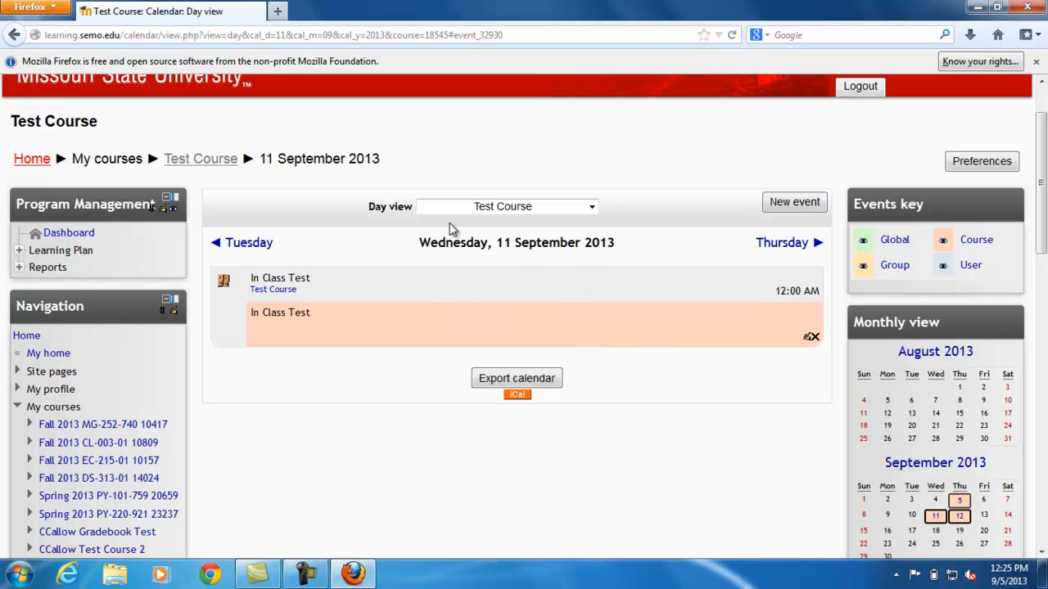
pyautogui.moveTo(381, 287)
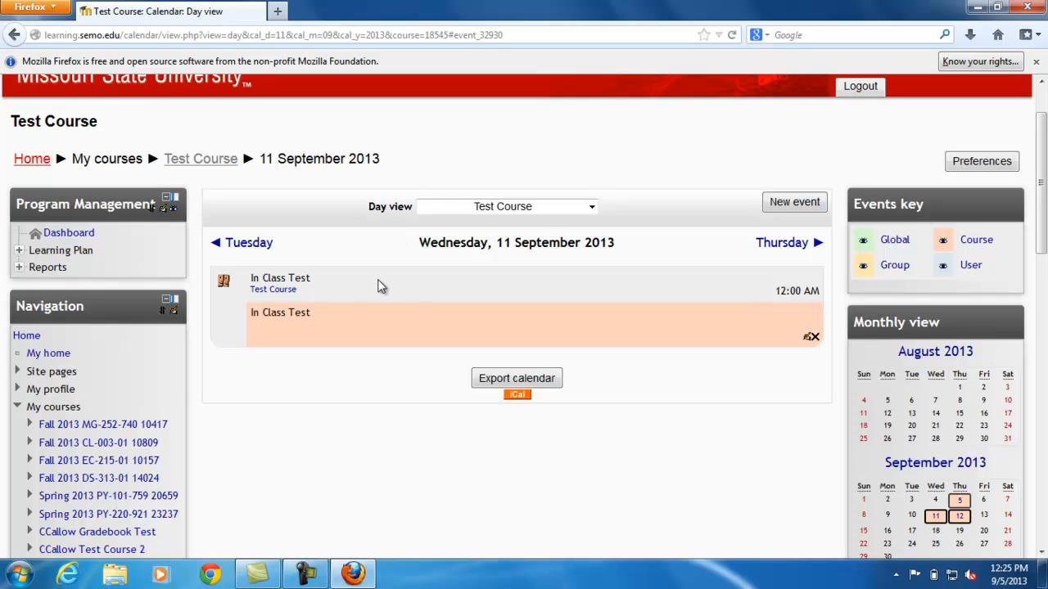